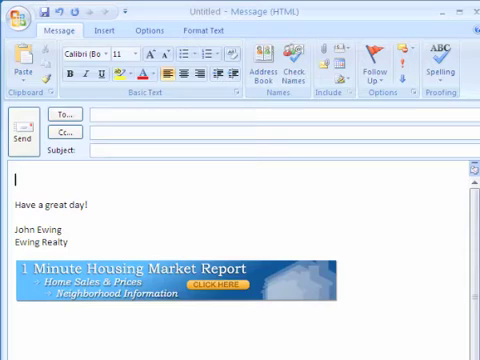
Log in to the newsletter account and show the Get Newsletter Code page with badge images.
click(210, 282)
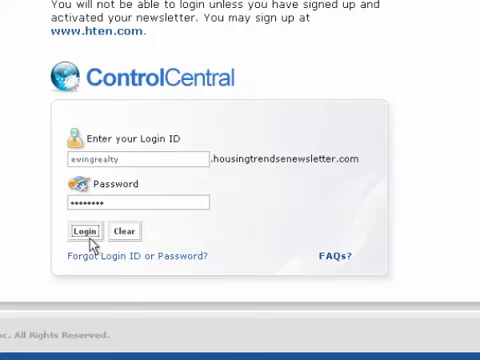
click(82, 228)
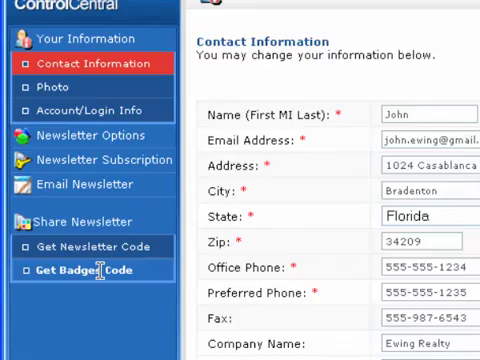
click(80, 270)
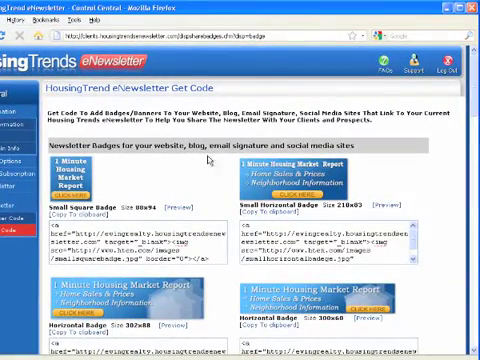
Scroll down the badge code page to the wide 1 Minute Housing Market Report leaderboard banner.
scroll(down, 3)
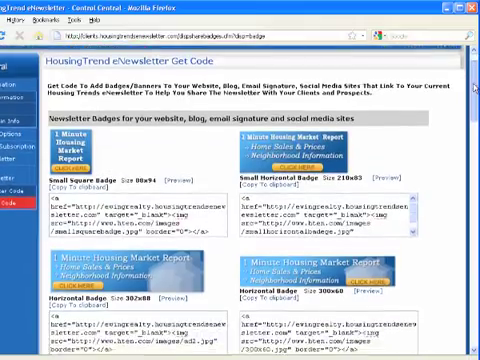
scroll(down, 3)
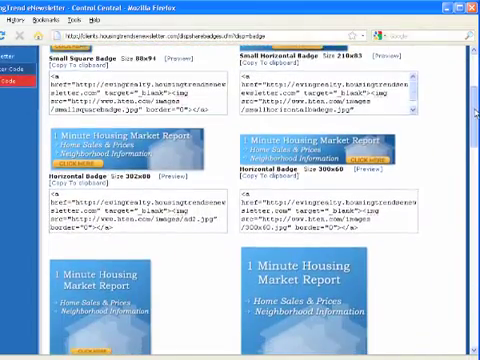
scroll(down, 3)
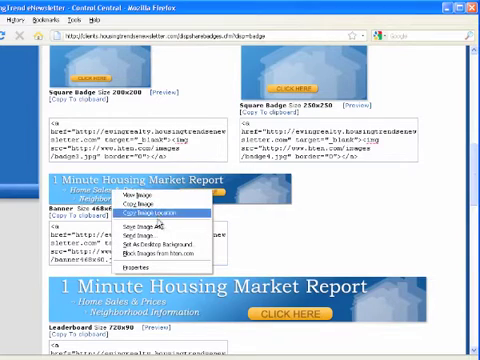
mouse_move(156, 228)
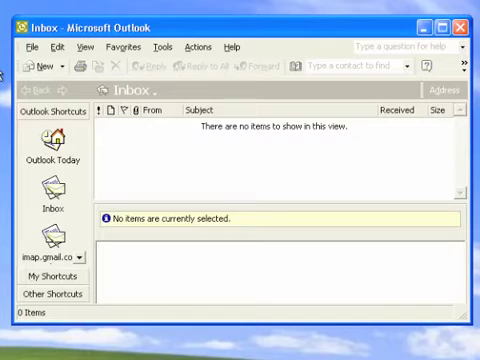
Reach the Signatures window via Tools > Options > Mail Format, listing the Ewing Realty signature.
click(170, 48)
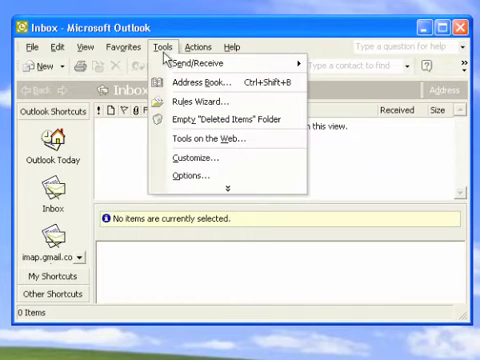
mouse_move(184, 176)
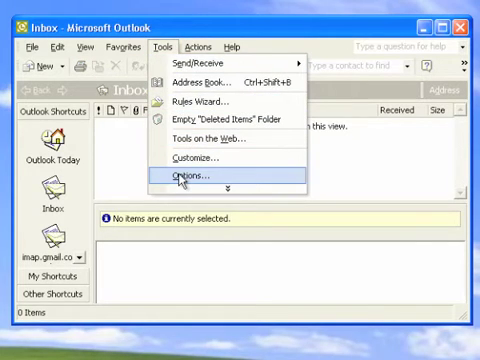
click(186, 176)
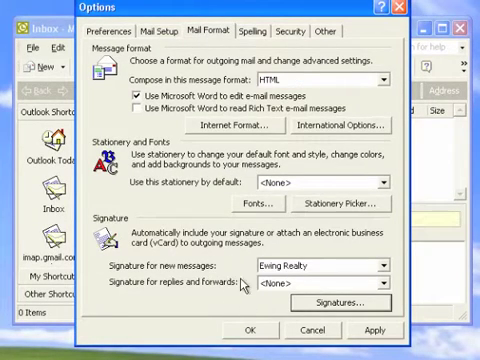
click(344, 302)
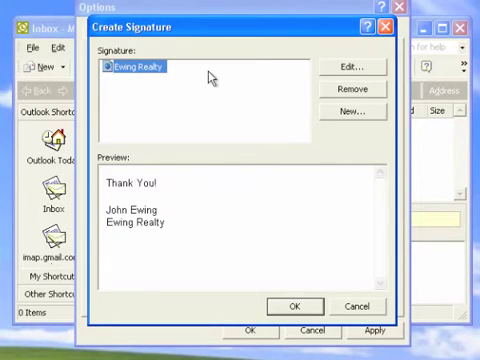
Send the Ewing Realty signature to Word through Edit and Advanced Edit.
click(348, 64)
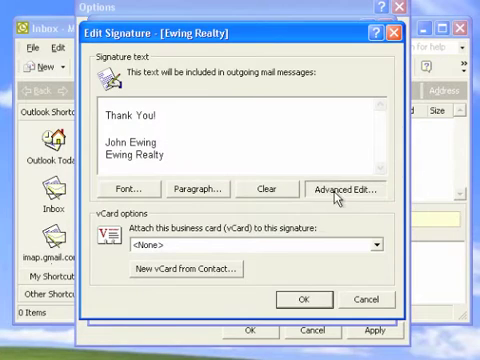
click(348, 188)
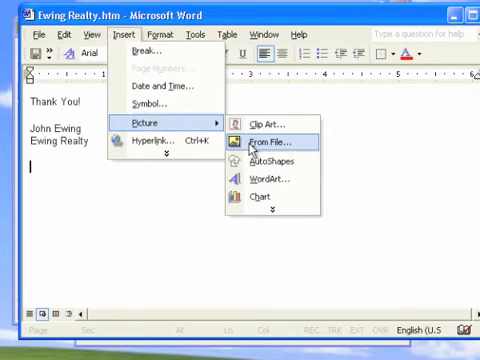
Insert leaderboard728x90.jpg from the Desktop beneath the Ewing Realty signature lines.
click(272, 140)
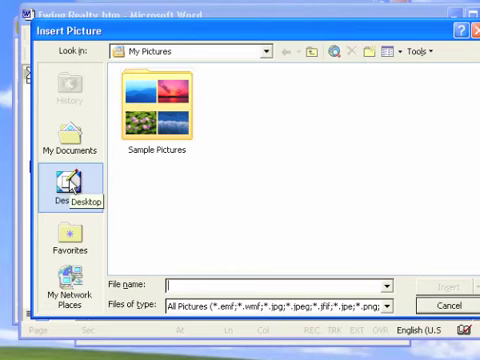
click(68, 192)
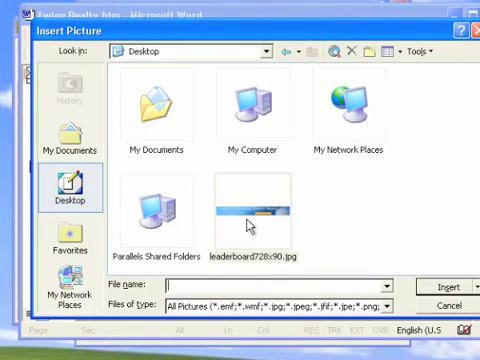
click(248, 218)
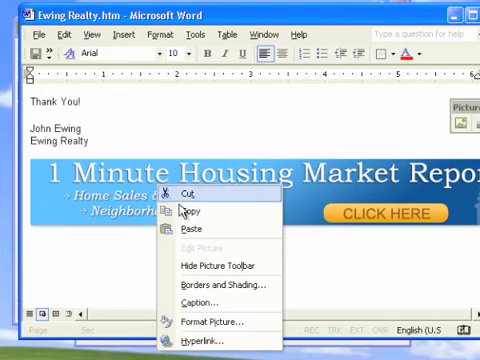
click(188, 342)
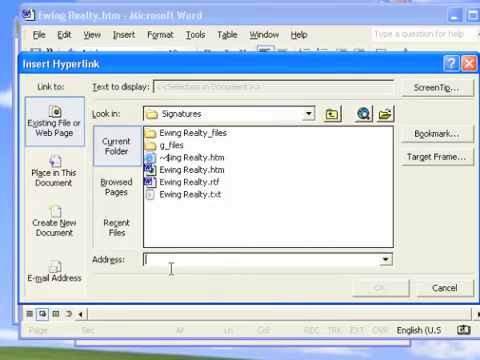
mouse_move(170, 272)
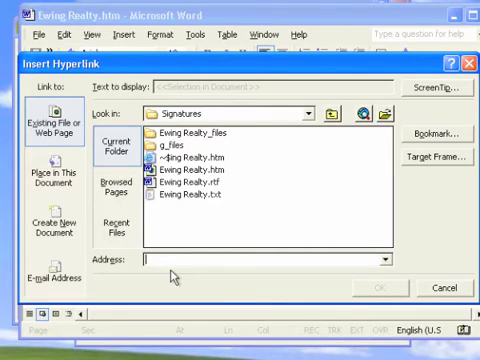
text(http:)
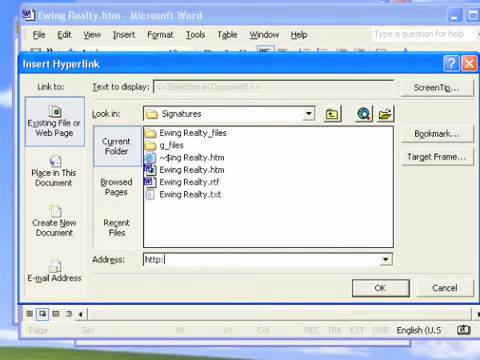
text(//ewingrealty)
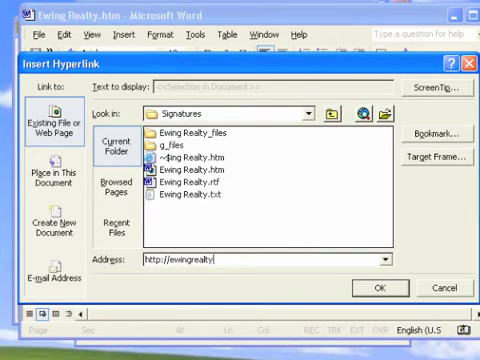
text(.housingtre)
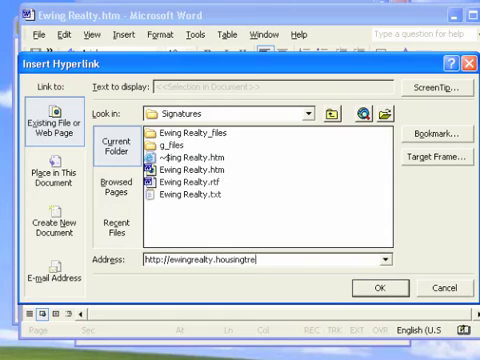